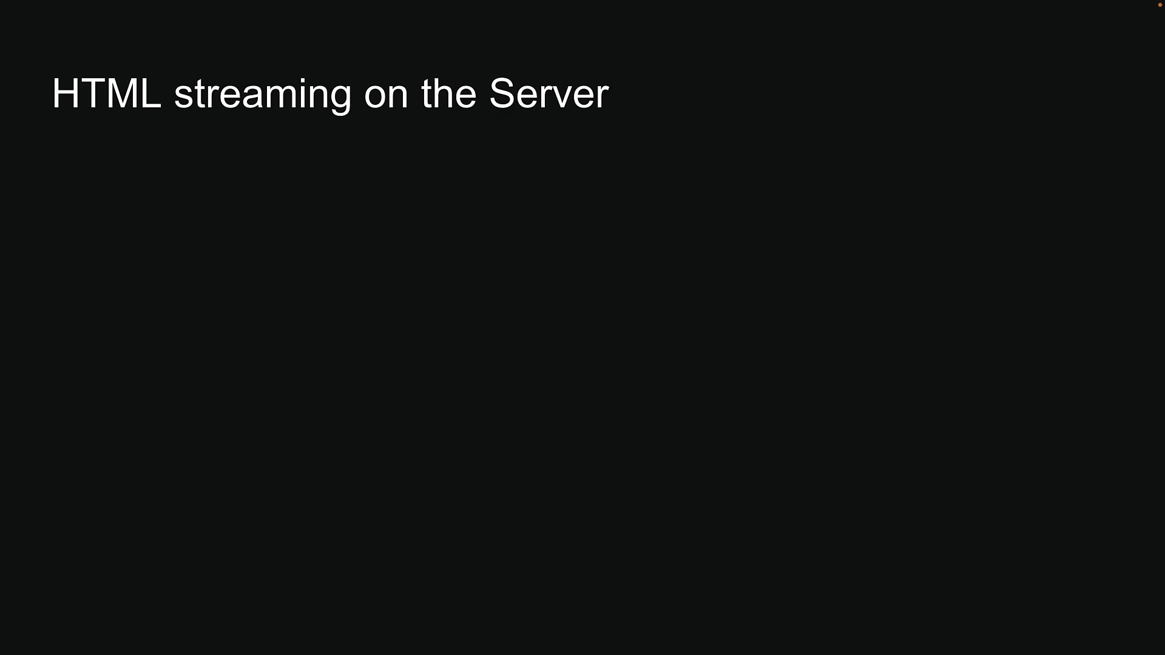
# Advance from the HTML streaming slide to 'The other challenge' about delayed client hydration
pyautogui.press('right')
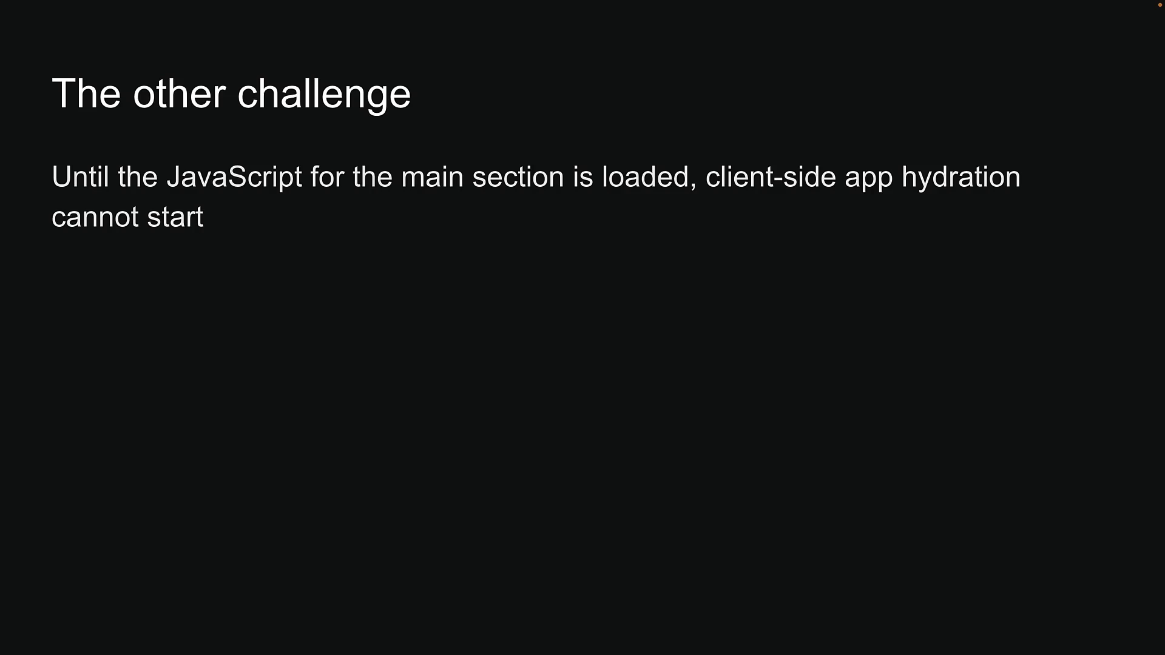
# Advance to the 'Selective Hydration on the Client' slide
pyautogui.press('right')
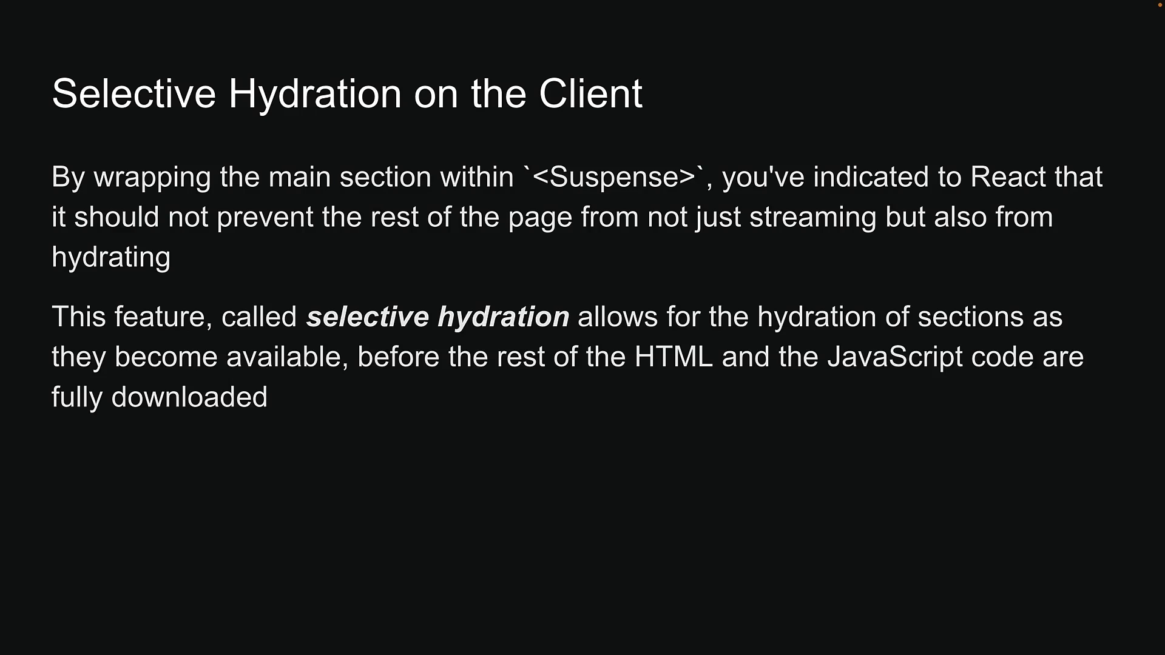
# Reveal the third point: heavy JavaScript no longer blocks the rest of the page
pyautogui.press('Right')
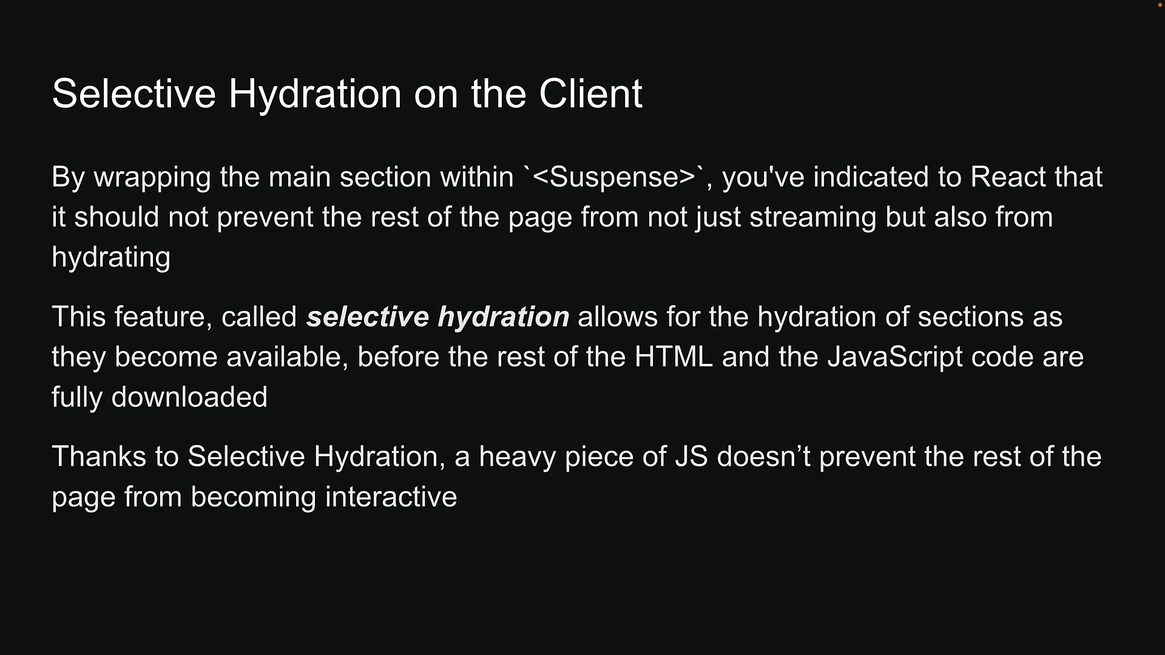
# Advance to 'Drawbacks of SSR - All or Nothing Waterfall' with all three items checked
pyautogui.press('Right')
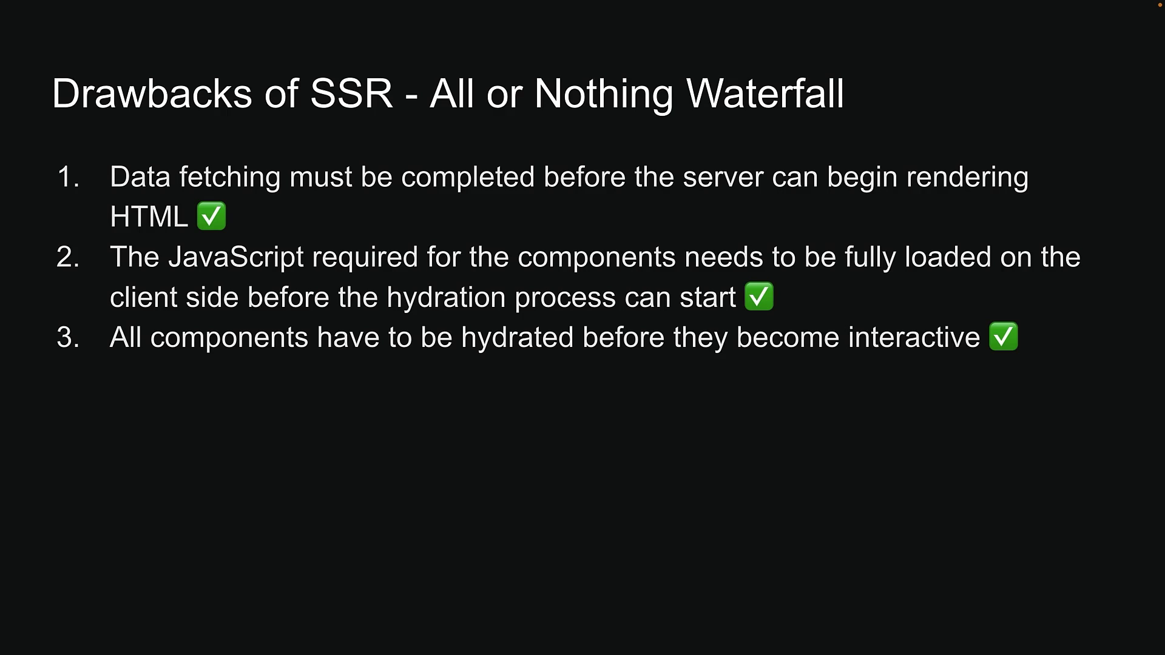
# Move through 'Drawbacks of Suspense SSR' to the third point: most JavaScript runs on the user's device
pyautogui.press('Right')
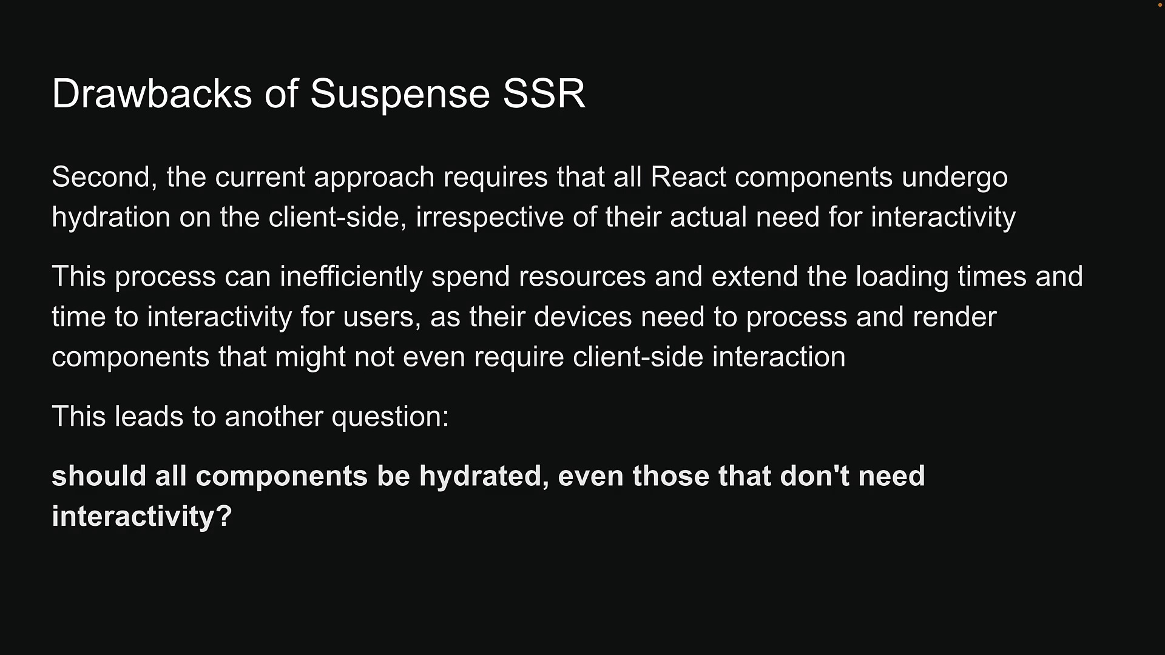
pyautogui.press('Right')
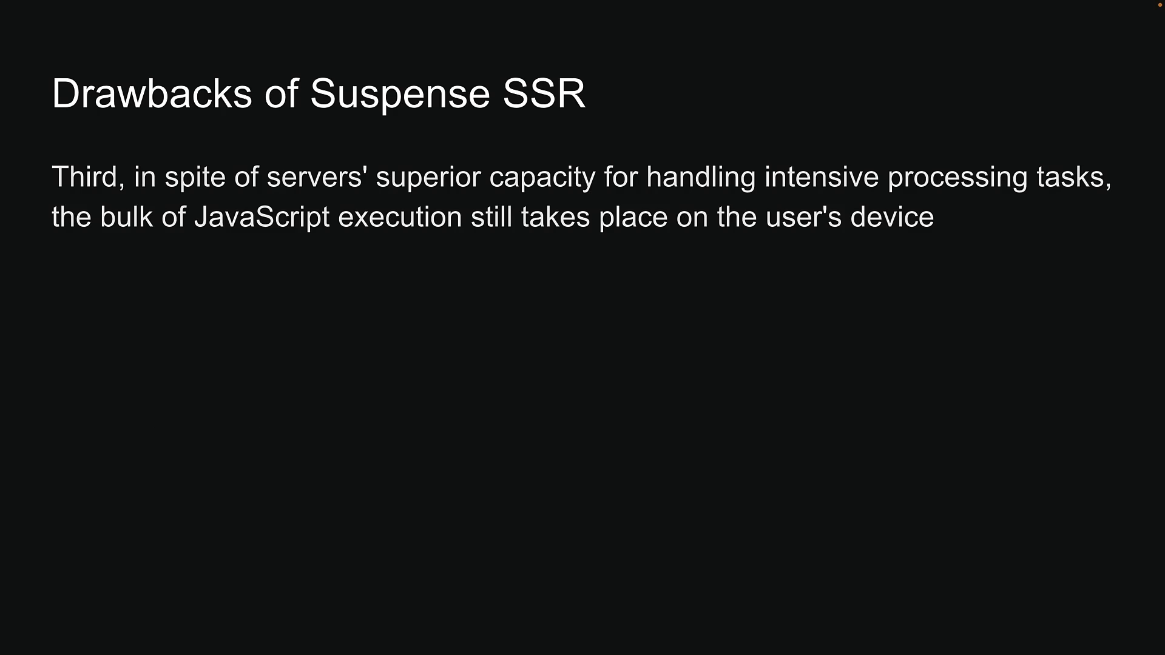